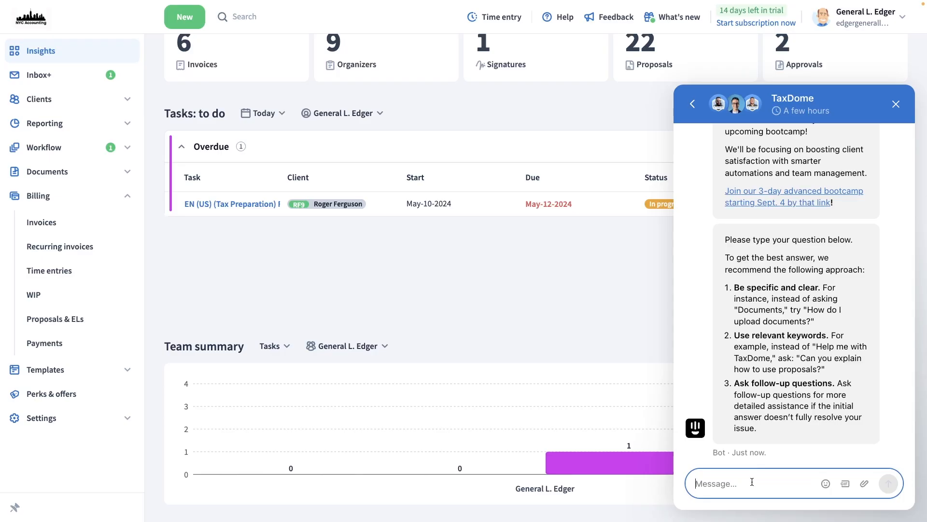
Step: Send the question 'How do I upload documents?' to the support chatbot
text(How do I upload documents?)
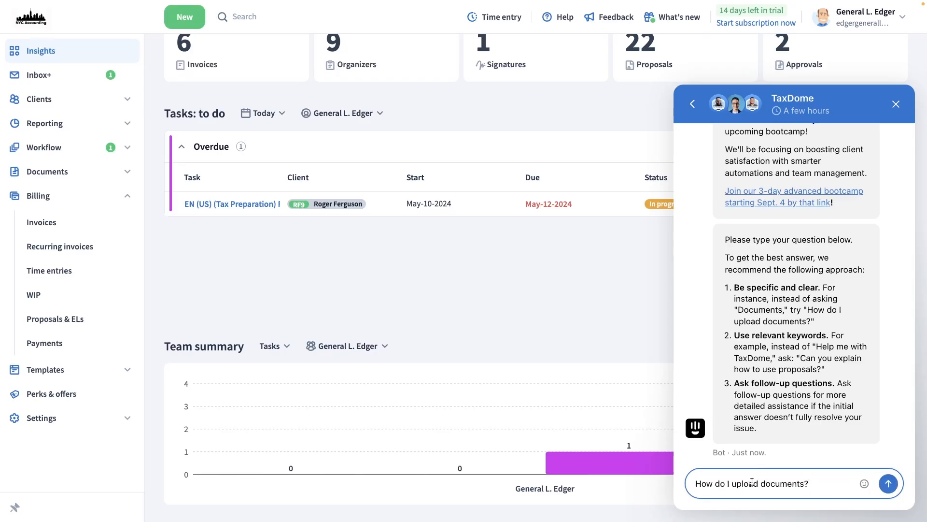
click(888, 483)
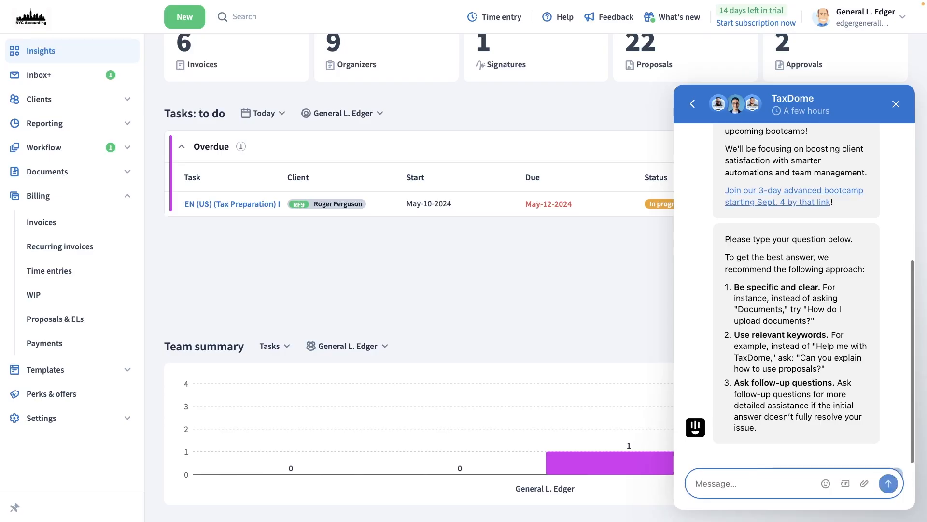
click(888, 483)
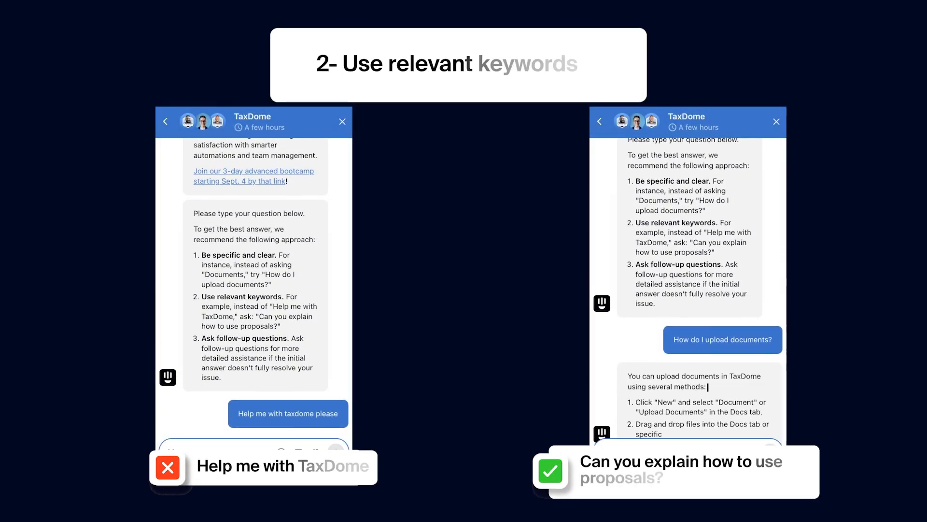
scroll(down, 3)
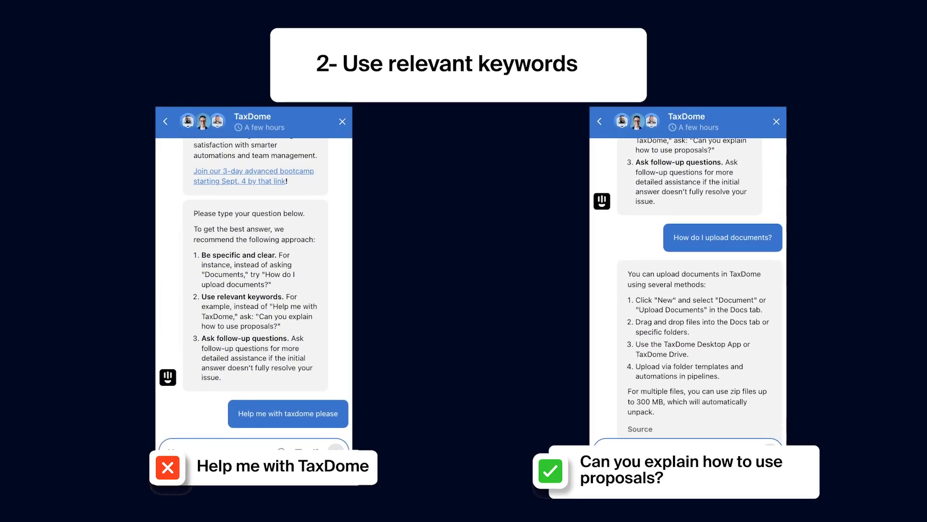
scroll(down, 3)
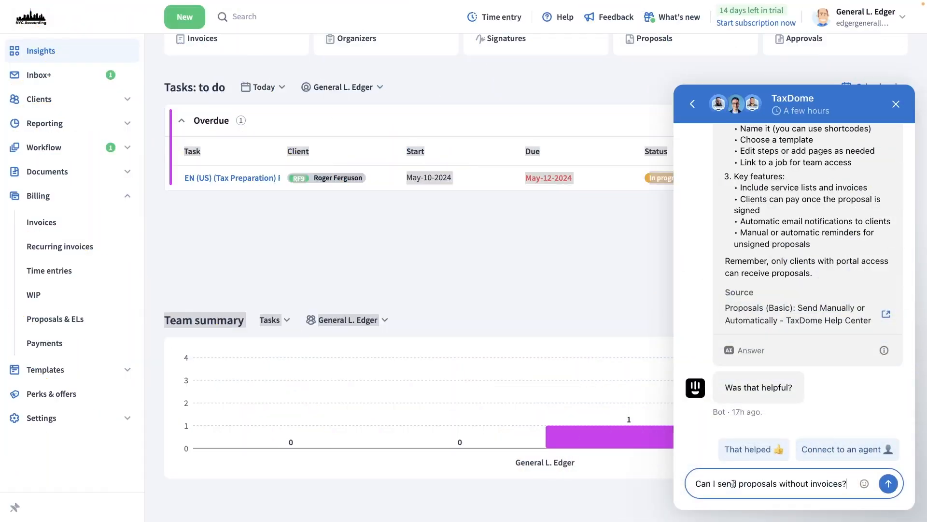
Step: Send the question 'Can I send proposals without invoices?' to the chatbot
click(888, 483)
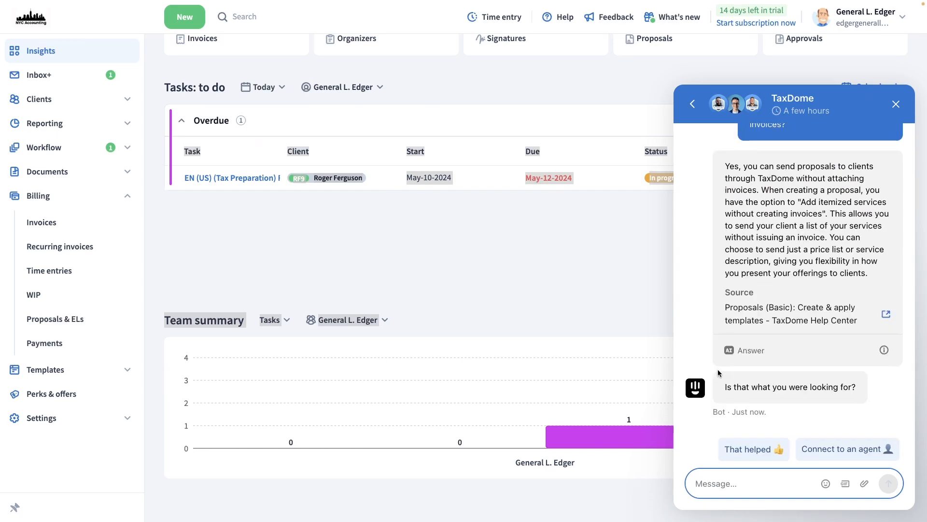
Step: Open and scroll the cited 'Proposals (Basic): Create & apply templates' help article
click(886, 314)
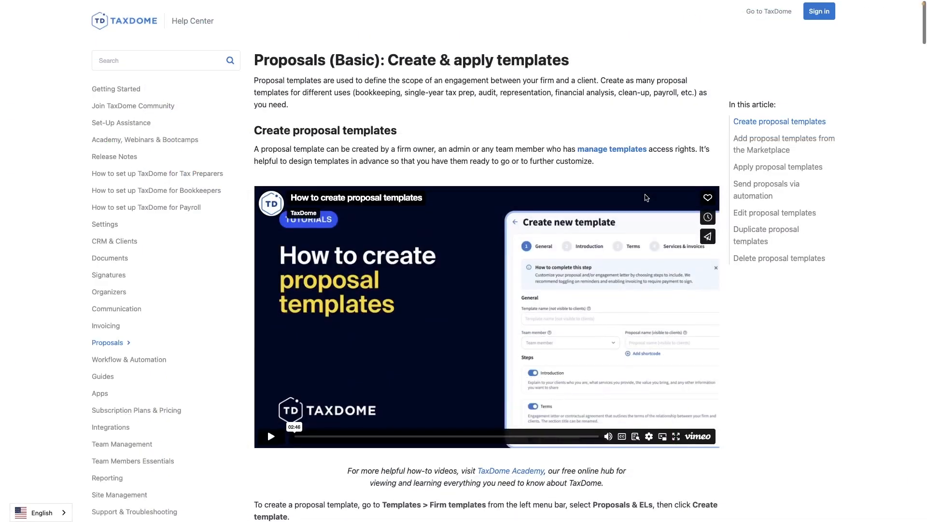
scroll(down, 3)
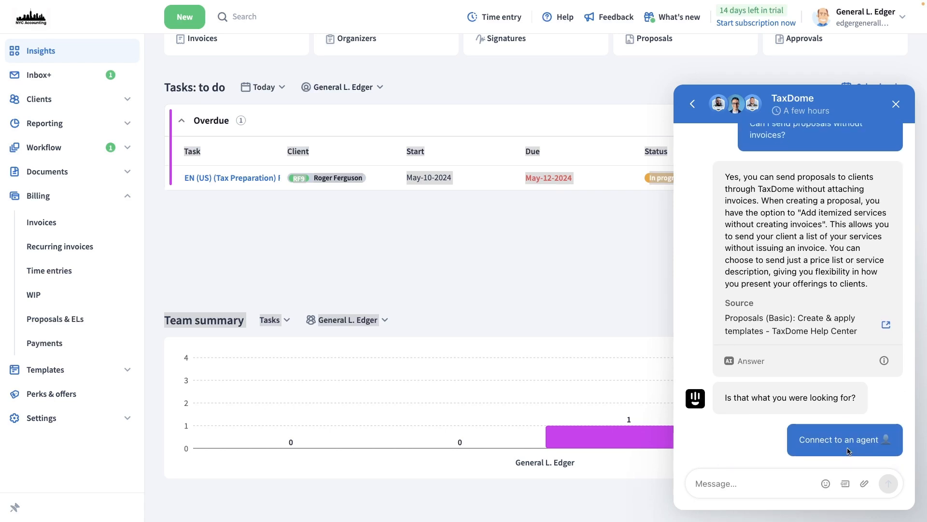
Step: Choose the 'Connect to an agent' quick reply to reach human support
click(844, 440)
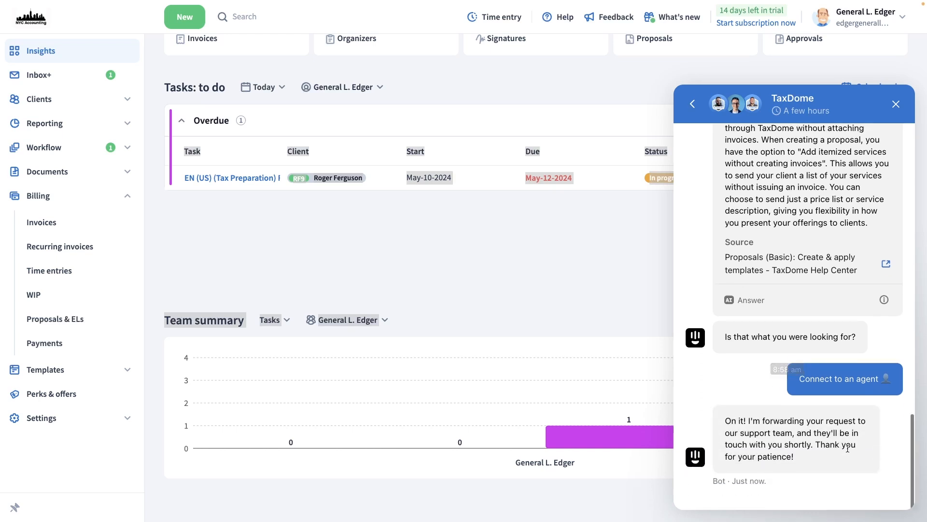